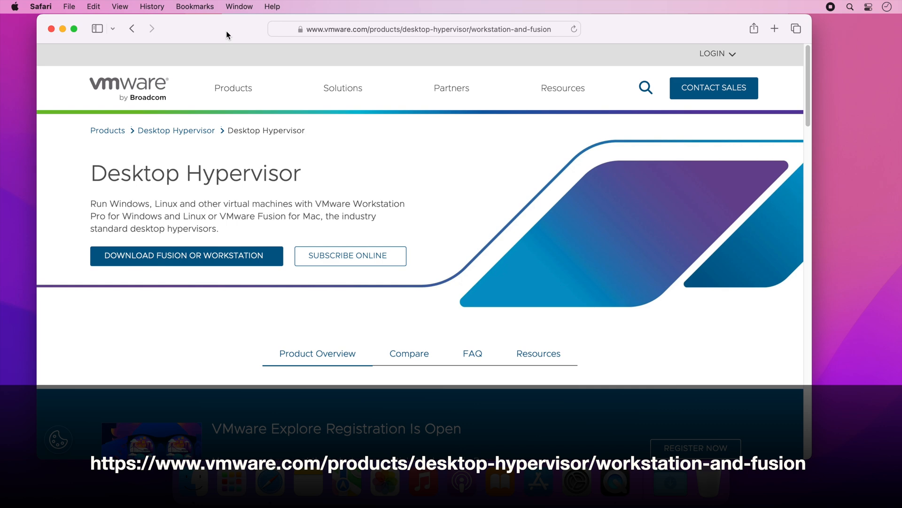
{"action": "mouse_move", "coordinate": [216, 214]}
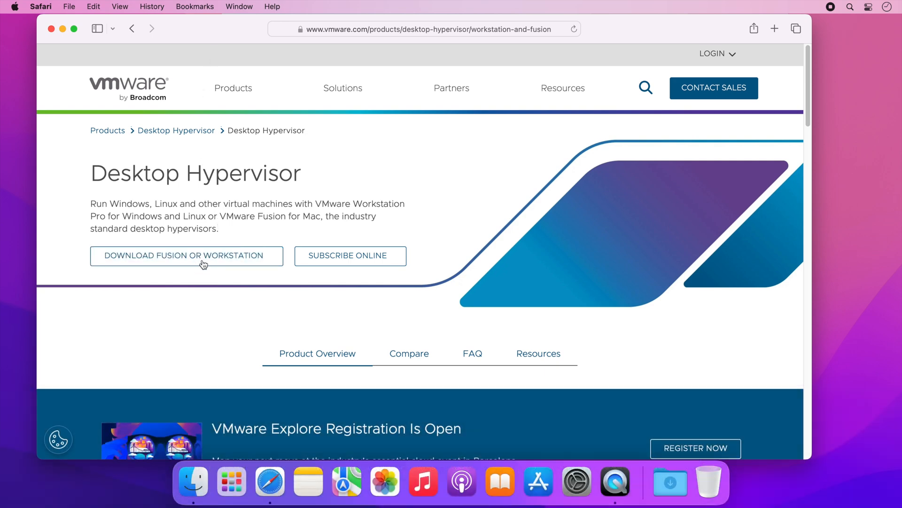
Step: Start the Fusion download and sign in to the Broadcom account, reaching My Downloads
{"action": "left_click", "coordinate": [716, 53]}
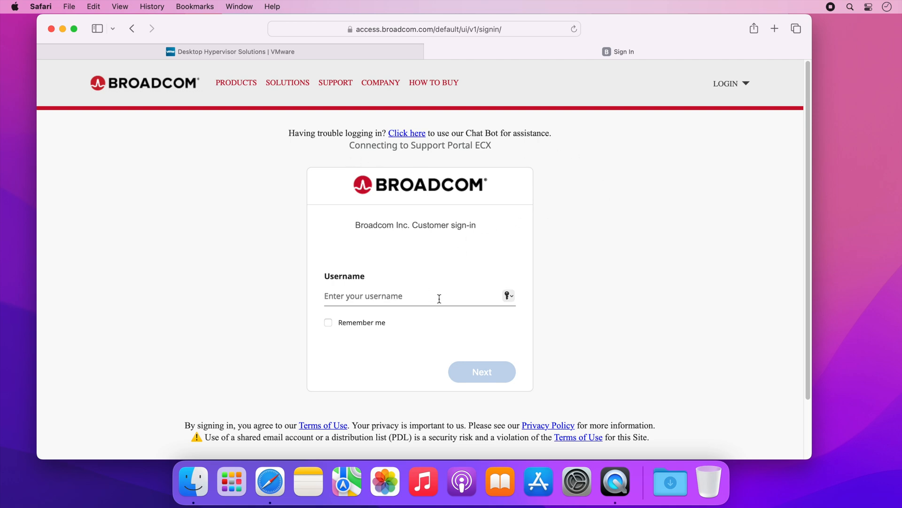
{"action": "mouse_move", "coordinate": [739, 107]}
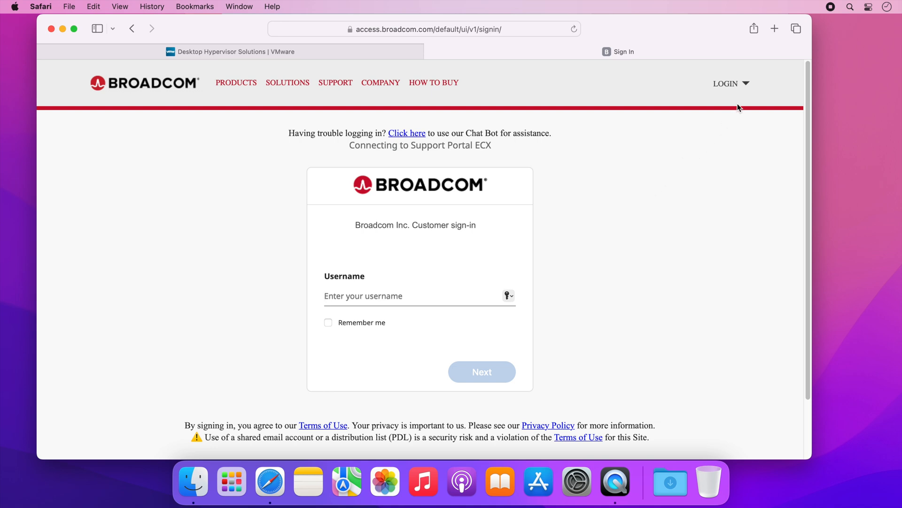
{"action": "left_click", "coordinate": [727, 83]}
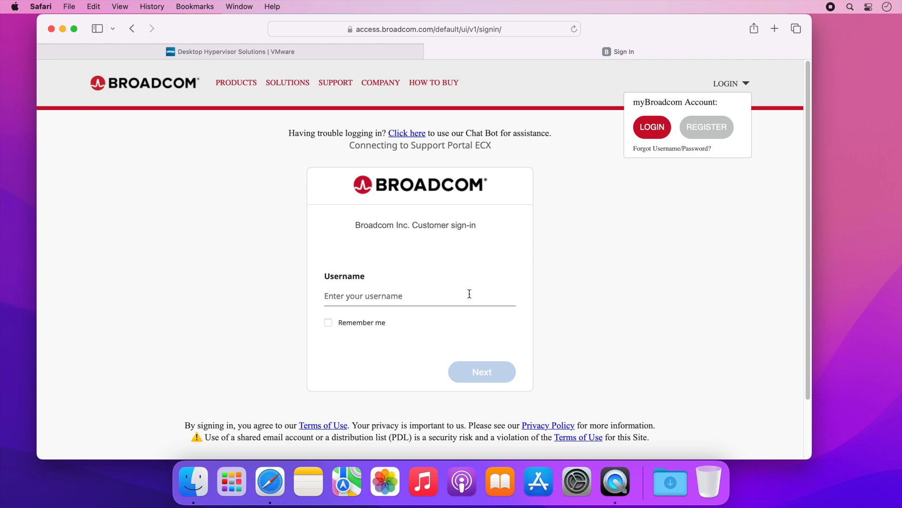
{"action": "left_click", "coordinate": [650, 127]}
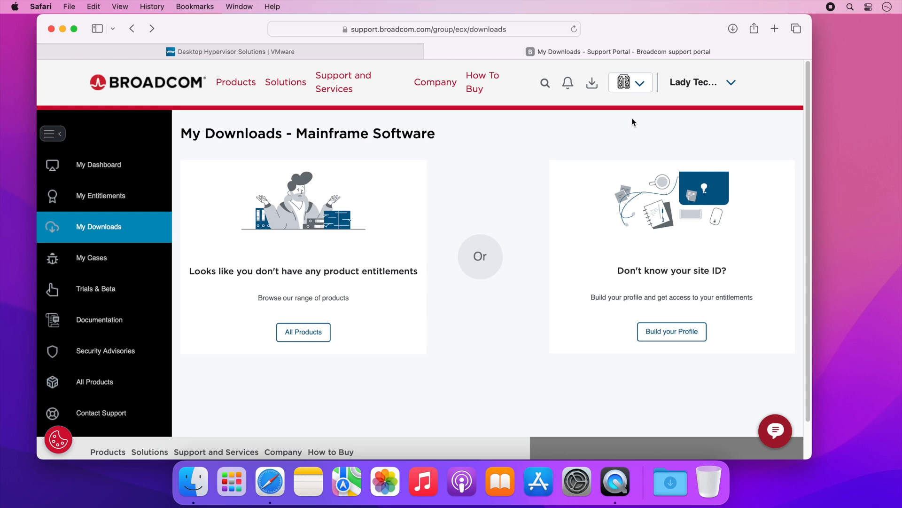
Step: Switch downloads to VMware Cloud Foundation and go to the VMware Fusion product page
{"action": "left_click", "coordinate": [640, 83]}
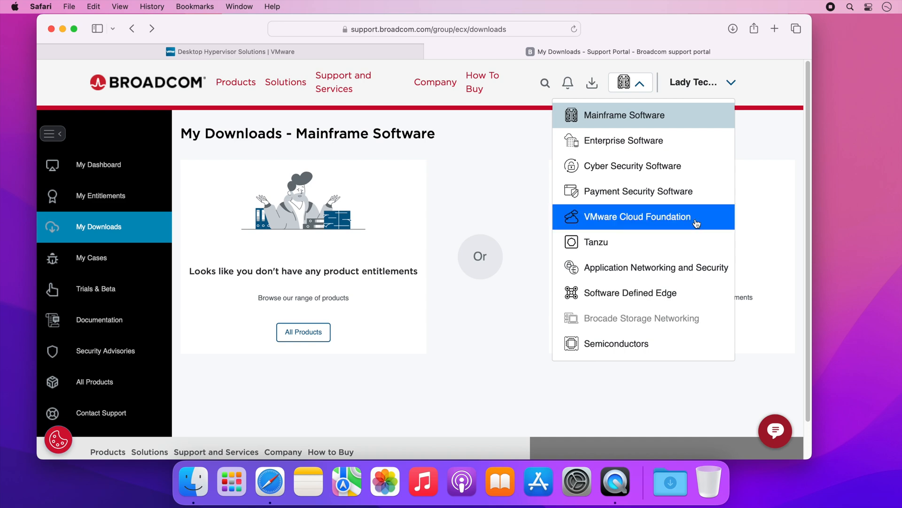
{"action": "left_click", "coordinate": [637, 216]}
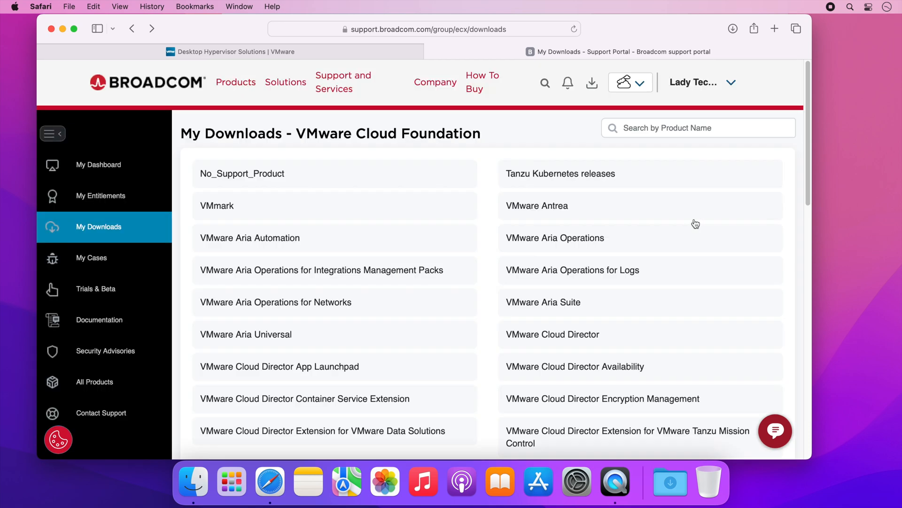
{"action": "mouse_move", "coordinate": [489, 229]}
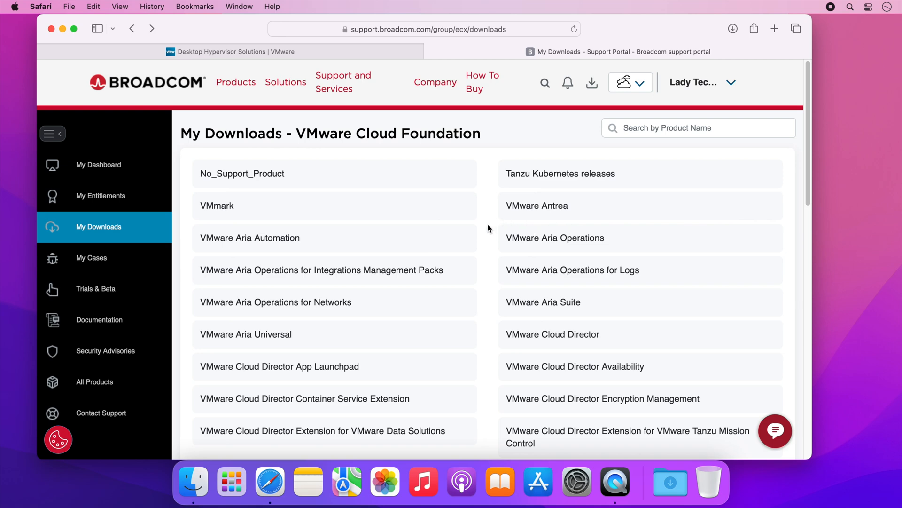
{"action": "scroll", "scroll_direction": "down", "scroll_amount": 3}
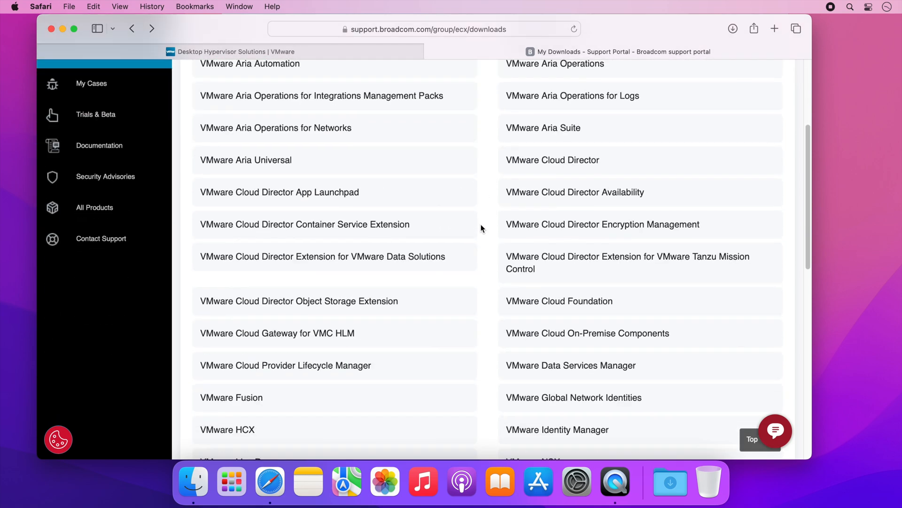
{"action": "scroll", "scroll_direction": "down", "scroll_amount": 3}
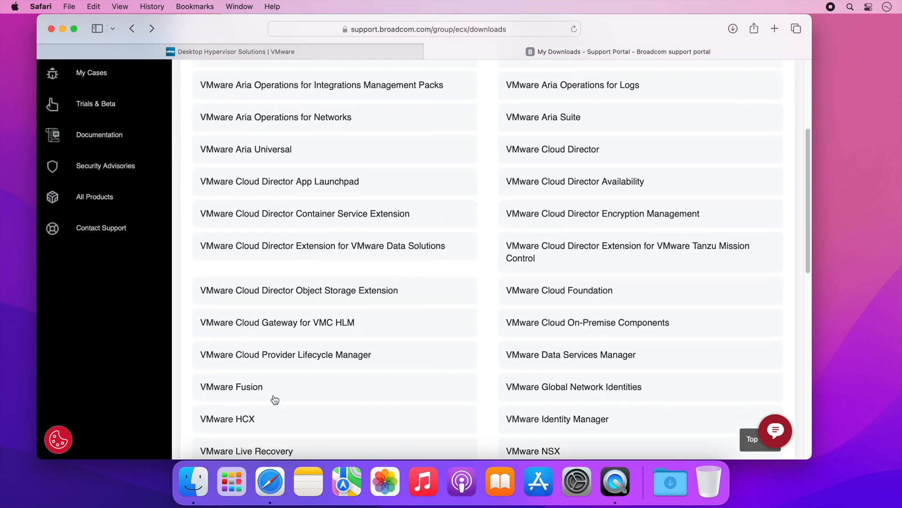
{"action": "left_click", "coordinate": [232, 386]}
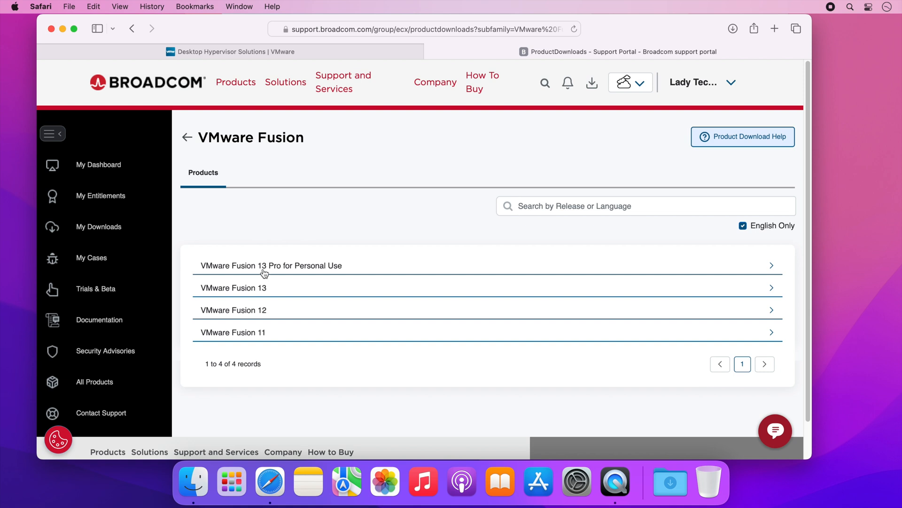
{"action": "mouse_move", "coordinate": [346, 269]}
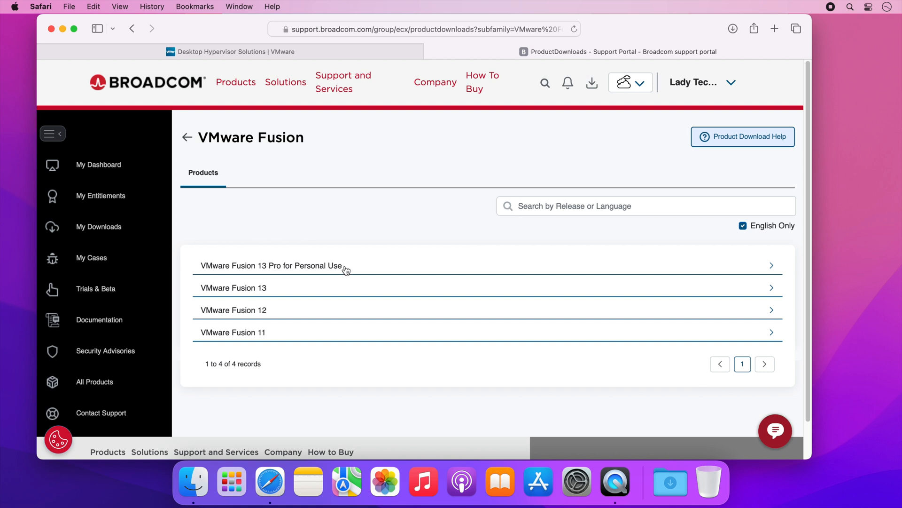
Step: Expand VMware Fusion 13 Pro for Personal Use and go to the 13.5.2 release files
{"action": "left_click", "coordinate": [271, 265]}
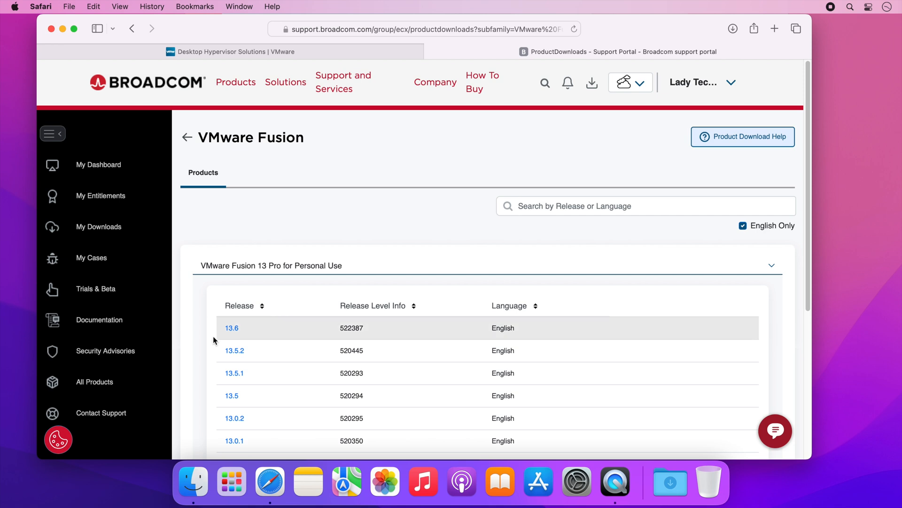
{"action": "mouse_move", "coordinate": [197, 351]}
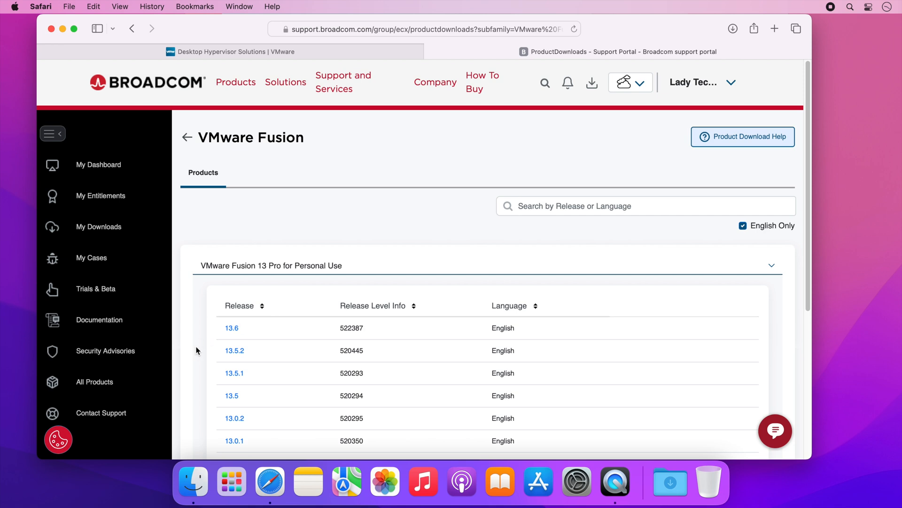
{"action": "mouse_move", "coordinate": [206, 337]}
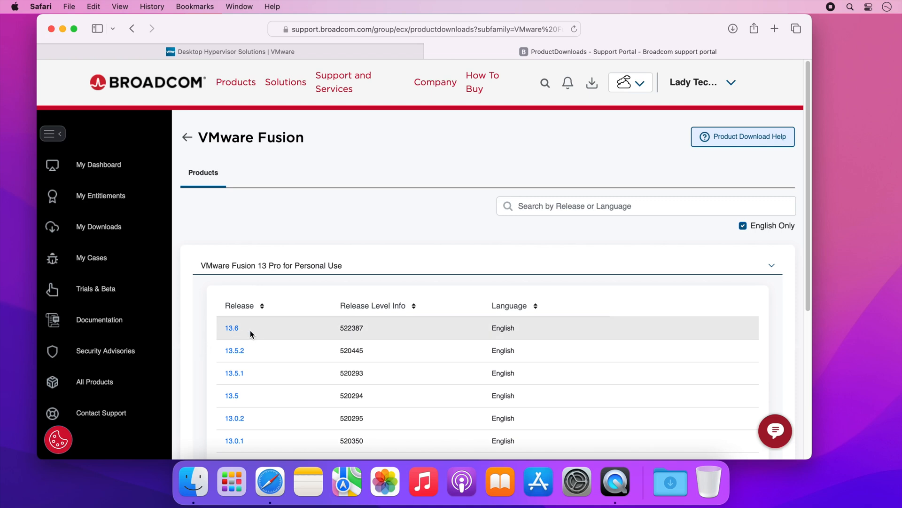
{"action": "mouse_move", "coordinate": [252, 337]}
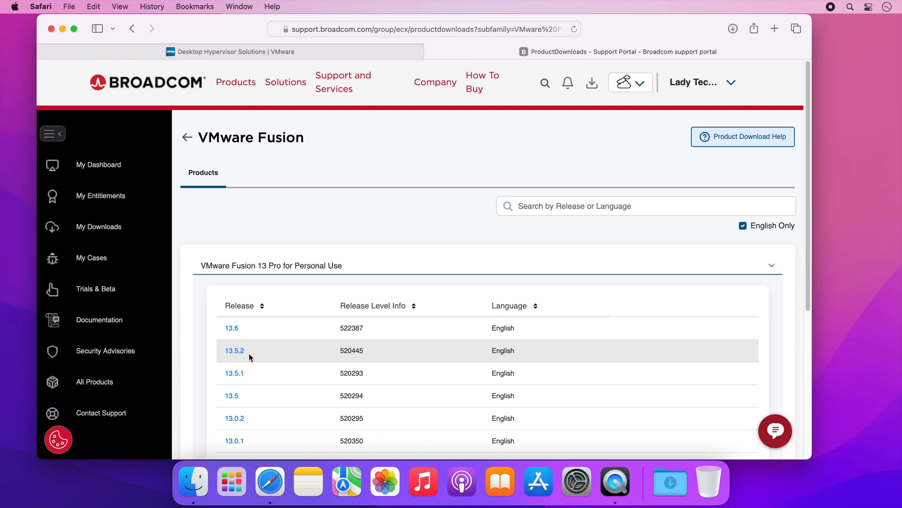
{"action": "mouse_move", "coordinate": [234, 350]}
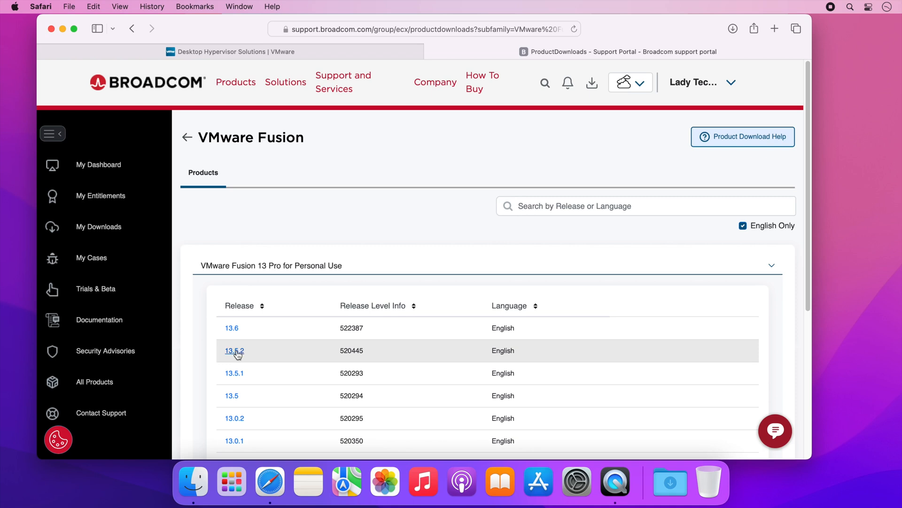
{"action": "left_click", "coordinate": [232, 350]}
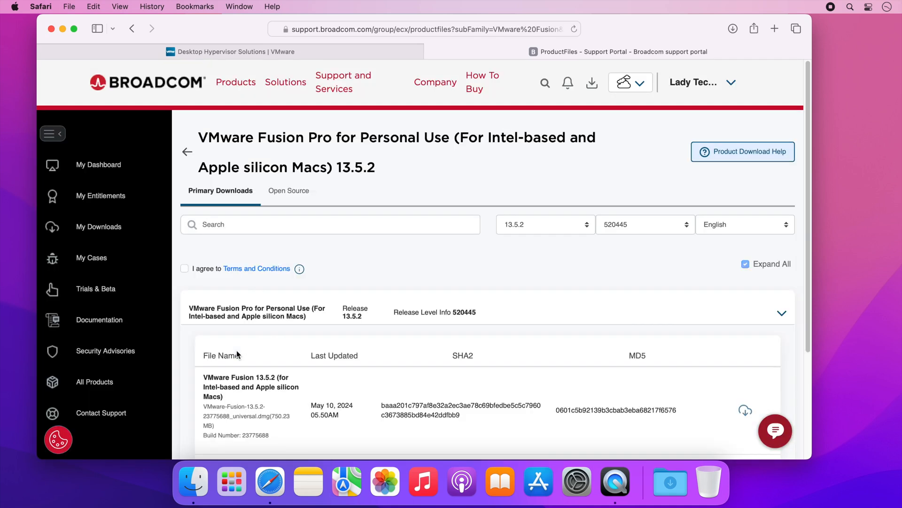
{"action": "mouse_move", "coordinate": [189, 276]}
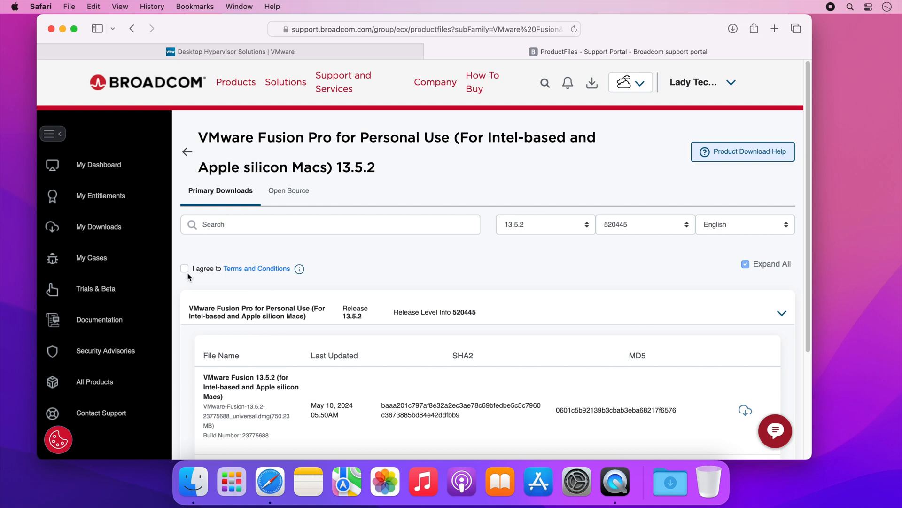
Step: Accept the terms and download the Fusion 13.5.2 universal .dmg to the Desktop
{"action": "left_click", "coordinate": [184, 267]}
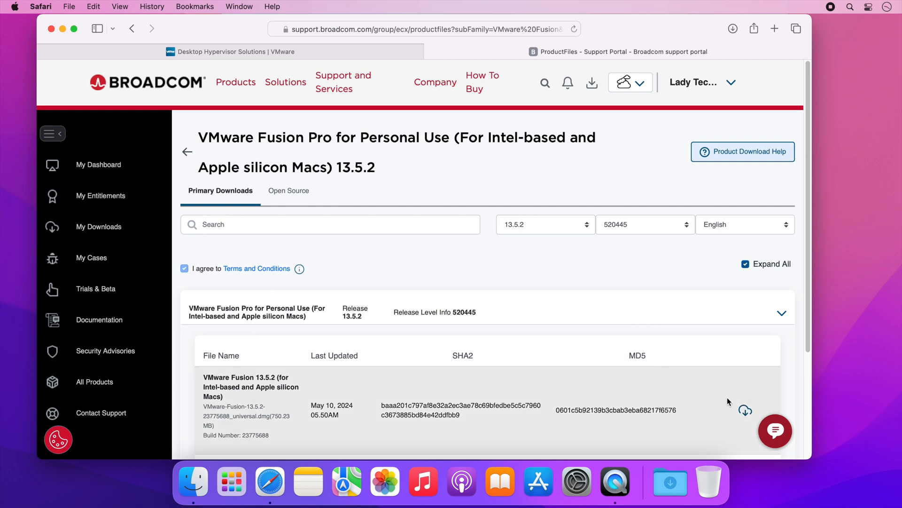
{"action": "mouse_move", "coordinate": [744, 409]}
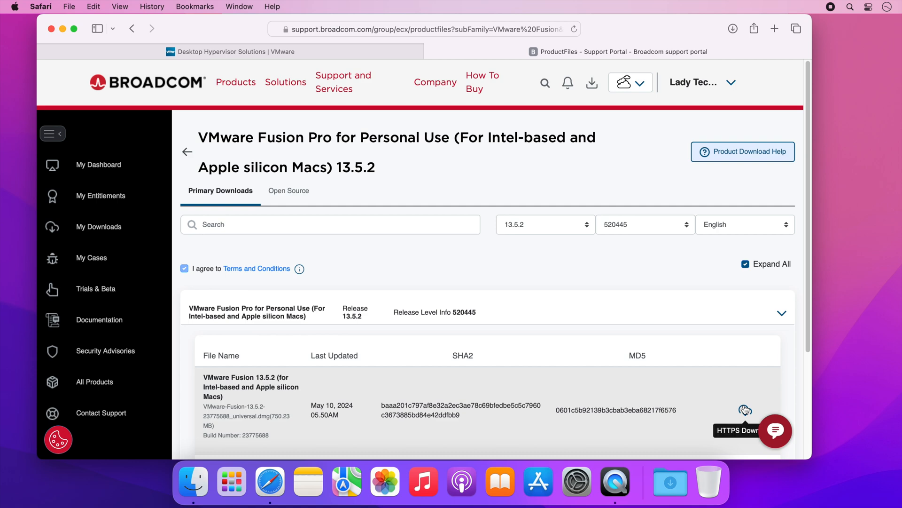
{"action": "left_click", "coordinate": [745, 410]}
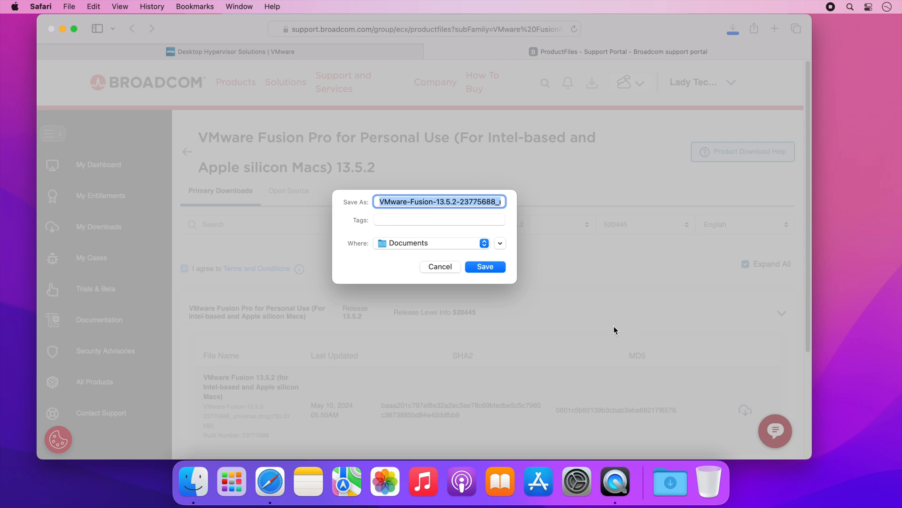
{"action": "left_click", "coordinate": [498, 242]}
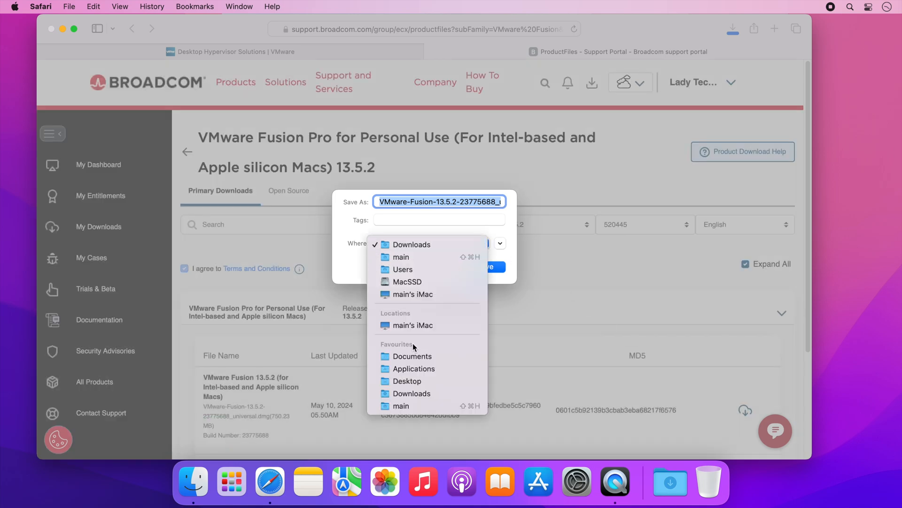
{"action": "left_click", "coordinate": [492, 266]}
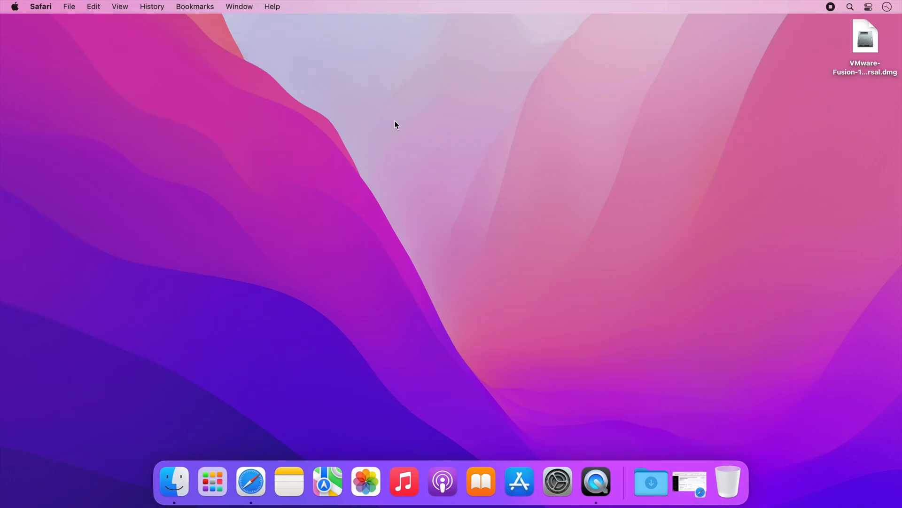
Step: Mount the downloaded .dmg and launch VMware Fusion.app from the mounted window
{"action": "left_click", "coordinate": [864, 36]}
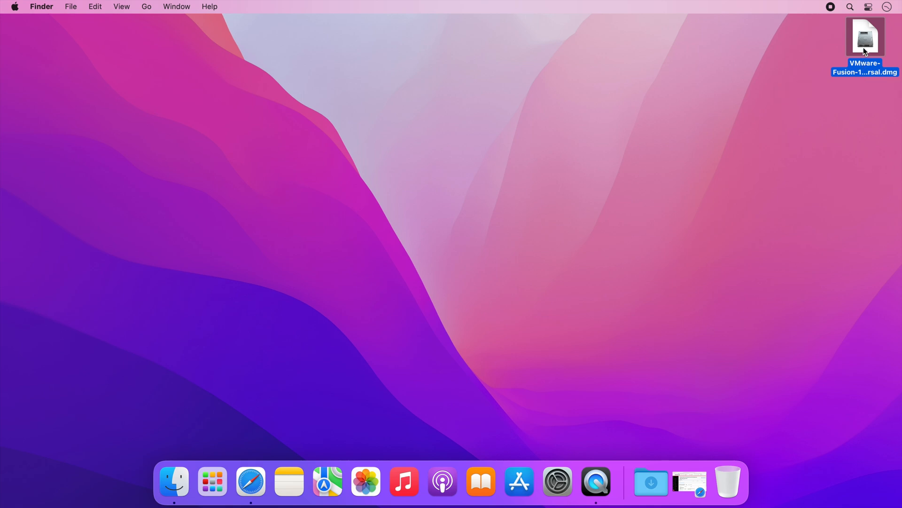
{"action": "double_click", "coordinate": [865, 37]}
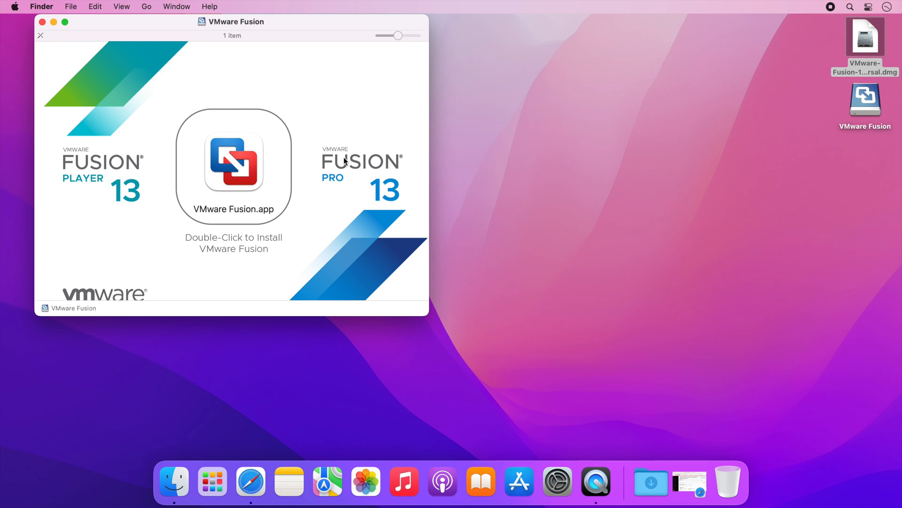
{"action": "mouse_move", "coordinate": [241, 172]}
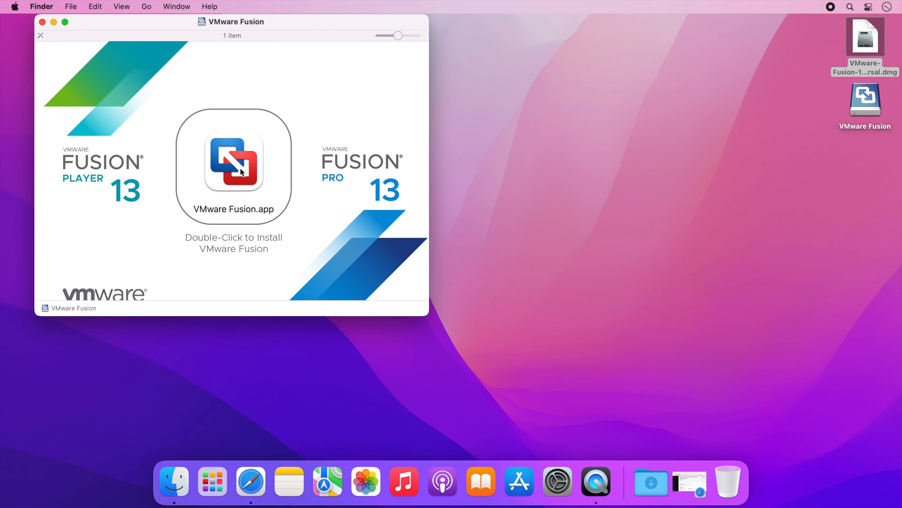
{"action": "left_click", "coordinate": [233, 165]}
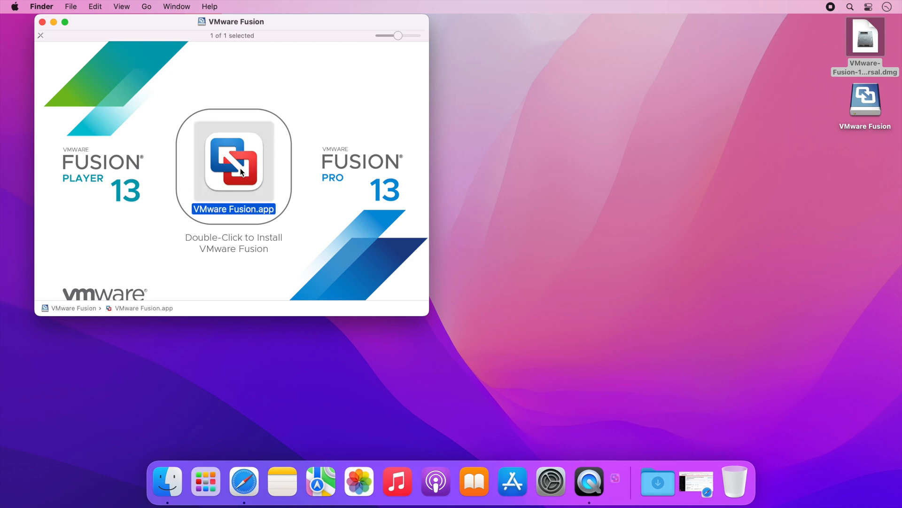
{"action": "double_click", "coordinate": [233, 165]}
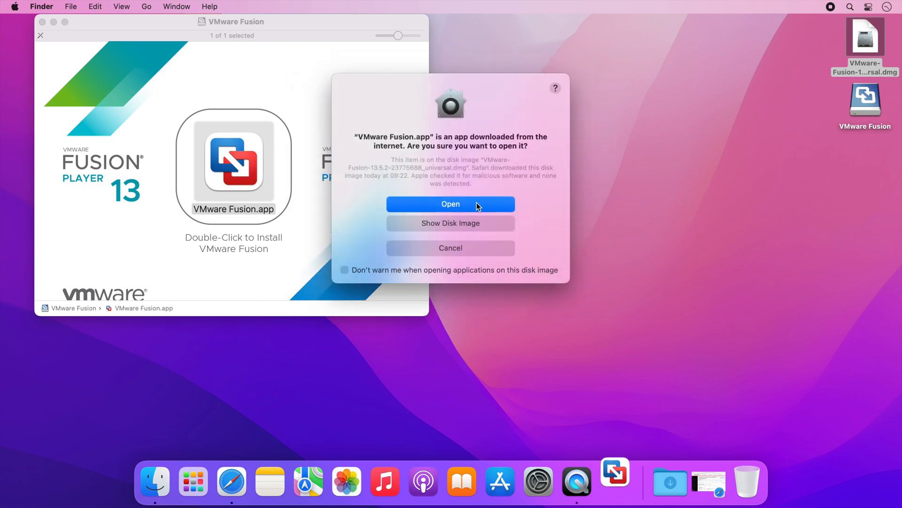
Step: Approve the Gatekeeper prompt, authorise with the admin password and relaunch the installer
{"action": "left_click", "coordinate": [451, 204]}
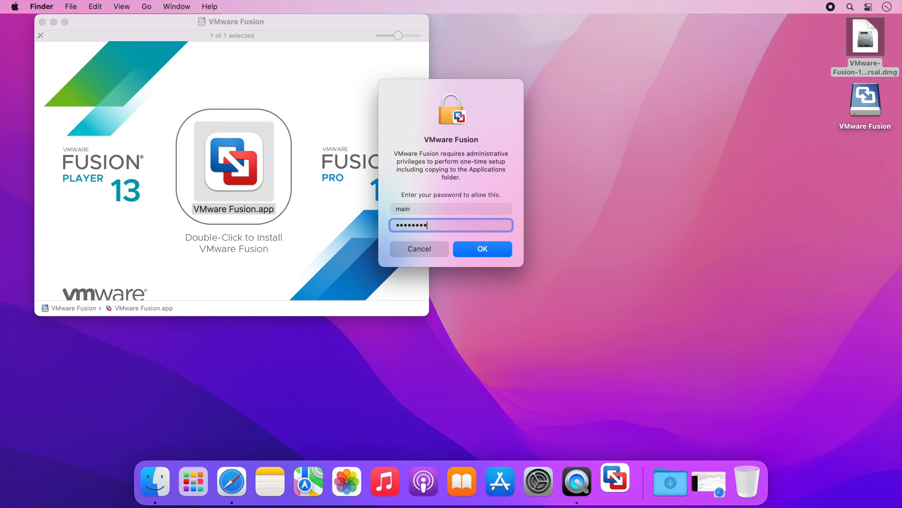
{"action": "left_click", "coordinate": [481, 249]}
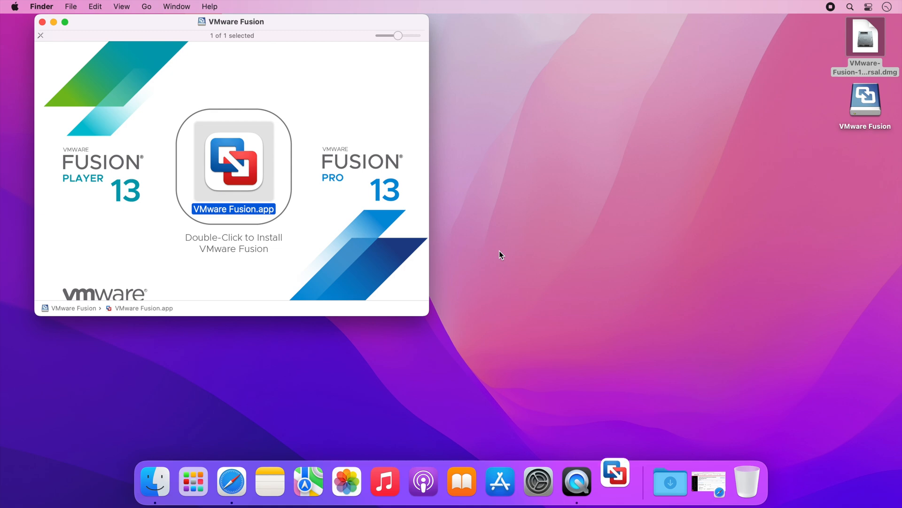
{"action": "double_click", "coordinate": [233, 165]}
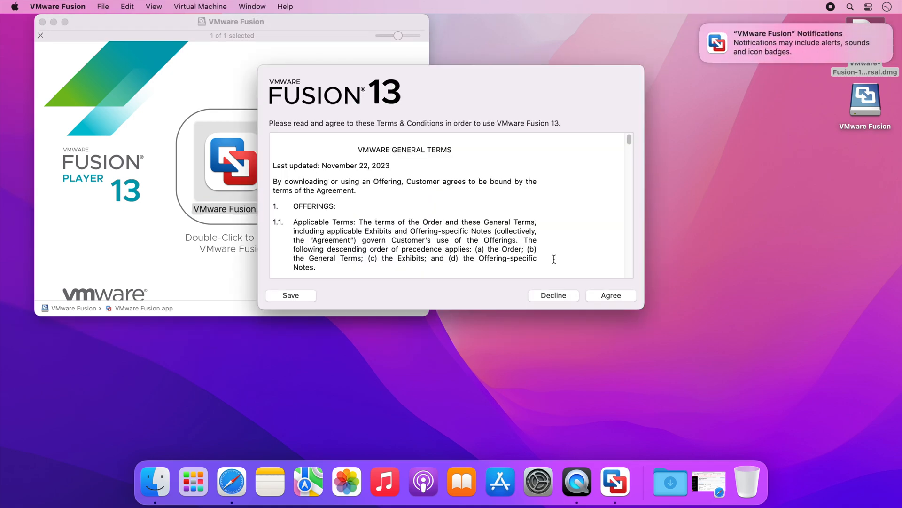
Step: Agree to the terms and license VMware Fusion 13 Pro for Personal Use
{"action": "left_click", "coordinate": [611, 295]}
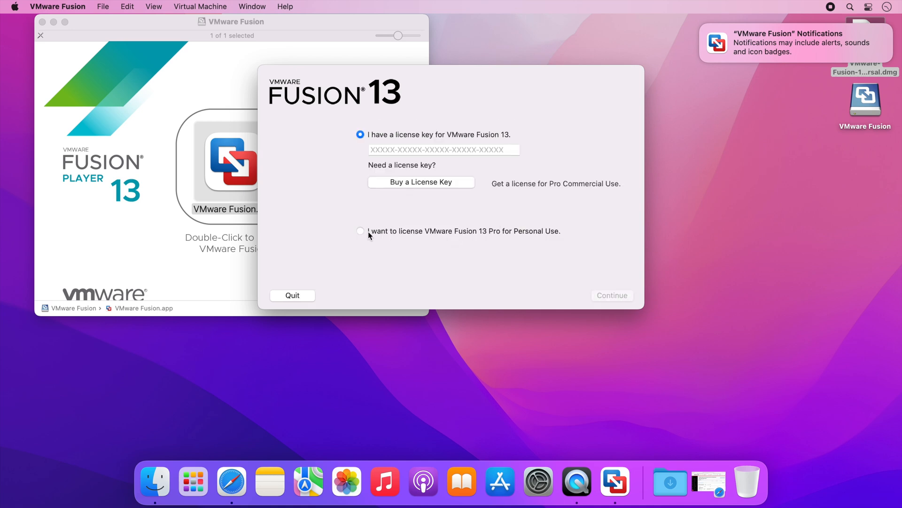
{"action": "left_click", "coordinate": [360, 231]}
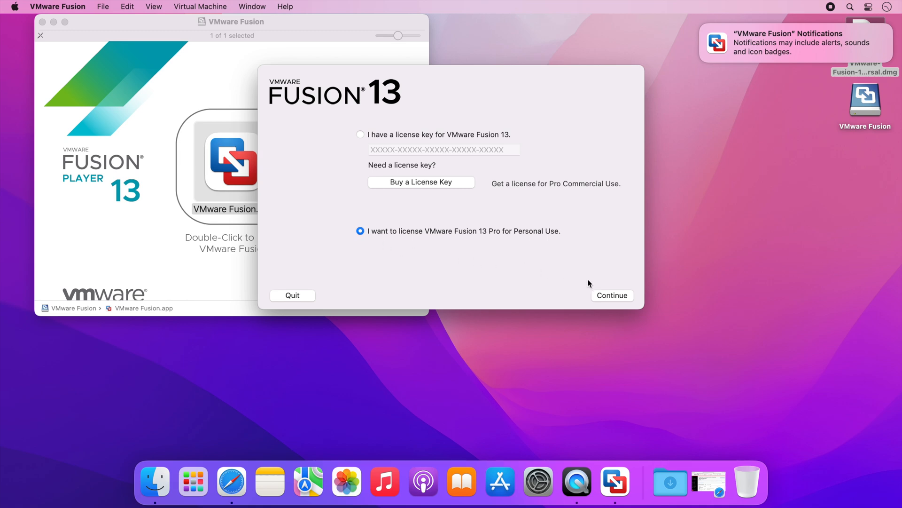
{"action": "left_click", "coordinate": [611, 295]}
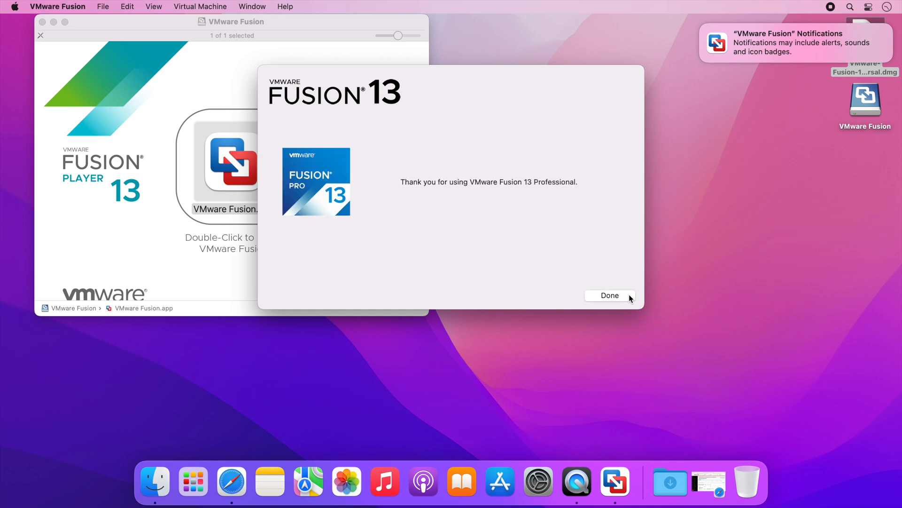
Step: Finish licensing, allow System Events control and acknowledge the accessibility notice
{"action": "left_click", "coordinate": [609, 295]}
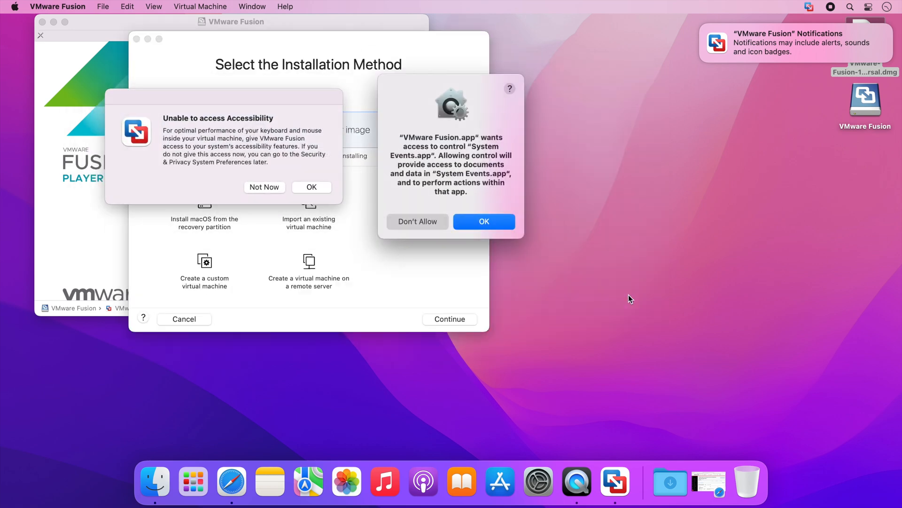
{"action": "mouse_move", "coordinate": [598, 261]}
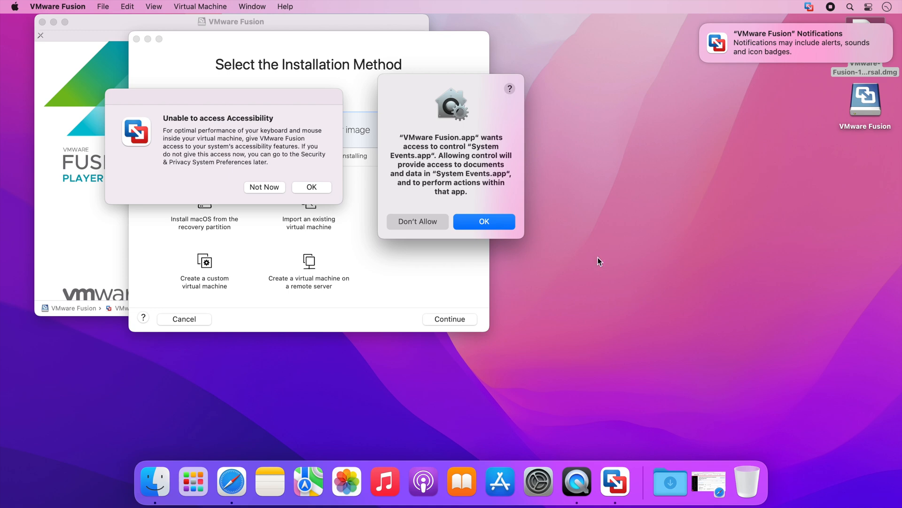
{"action": "mouse_move", "coordinate": [495, 203]}
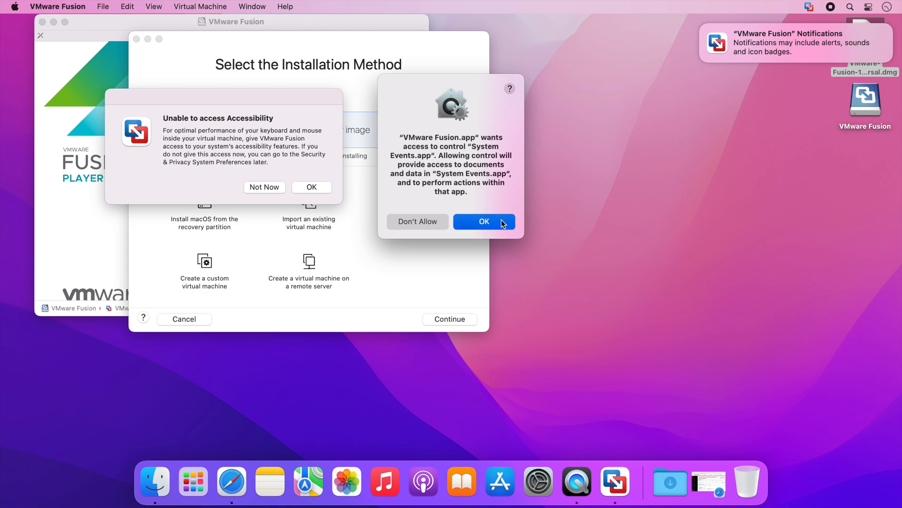
{"action": "left_click", "coordinate": [483, 221]}
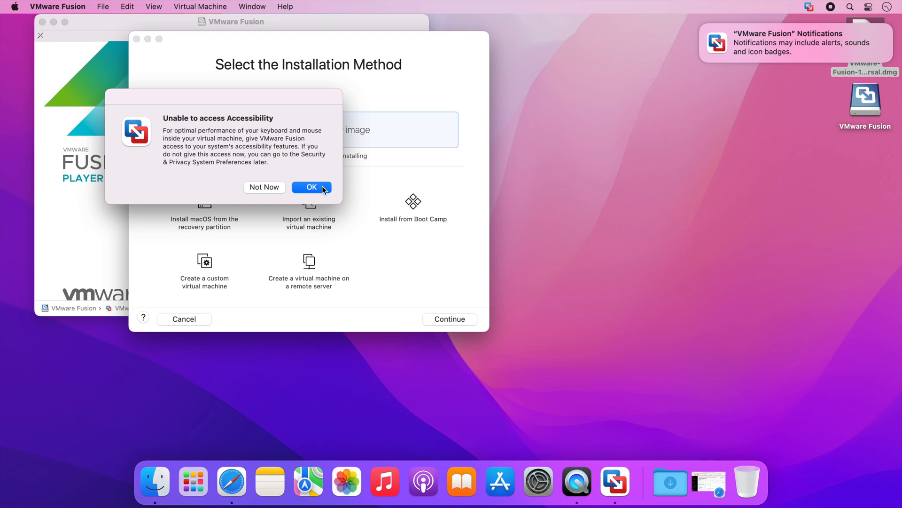
{"action": "left_click", "coordinate": [311, 187]}
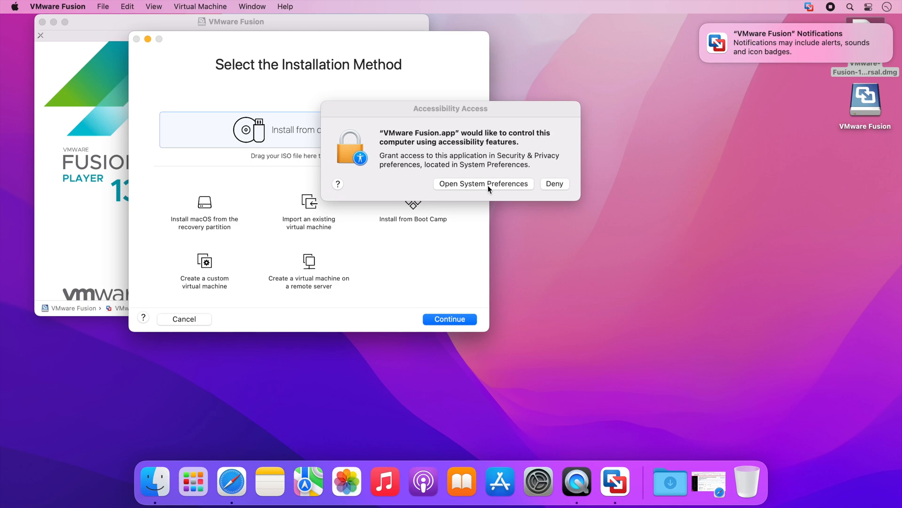
Step: Grant VMware Fusion.app accessibility access in System Preferences, relock settings and close the window
{"action": "left_click", "coordinate": [483, 183]}
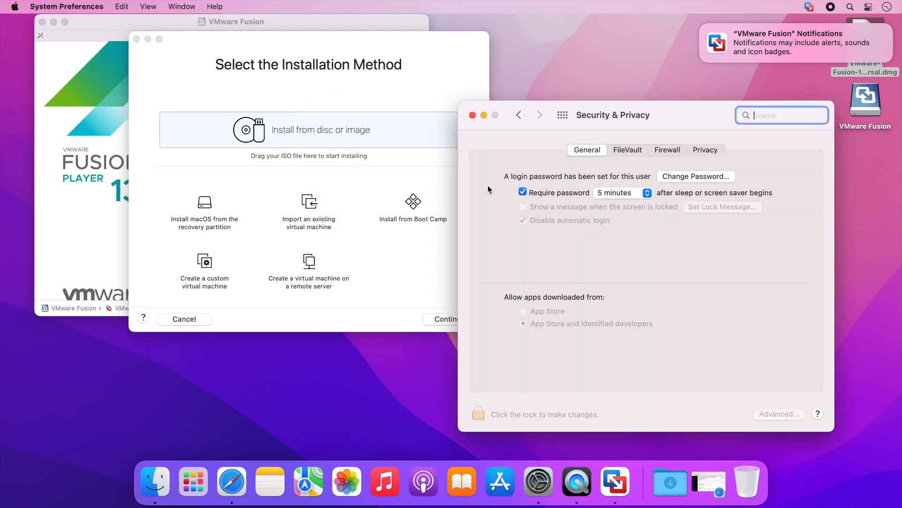
{"action": "left_click", "coordinate": [705, 149]}
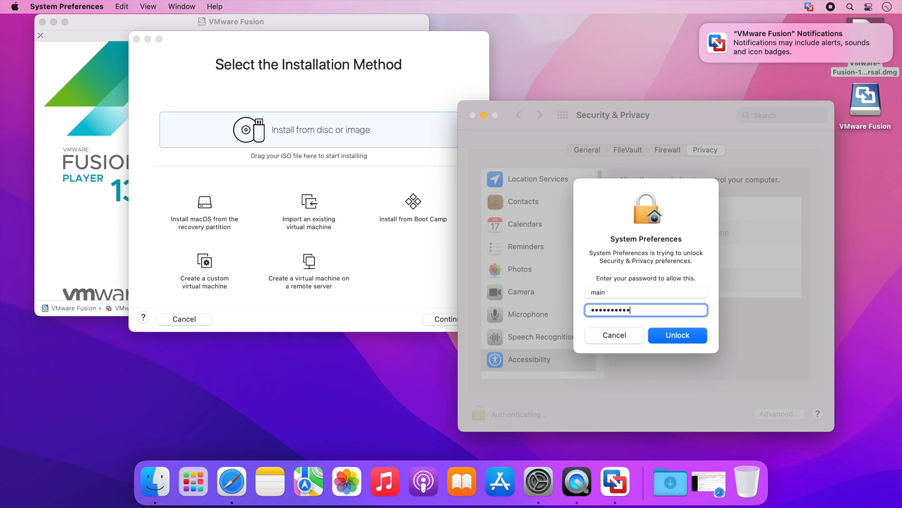
{"action": "left_click", "coordinate": [678, 335]}
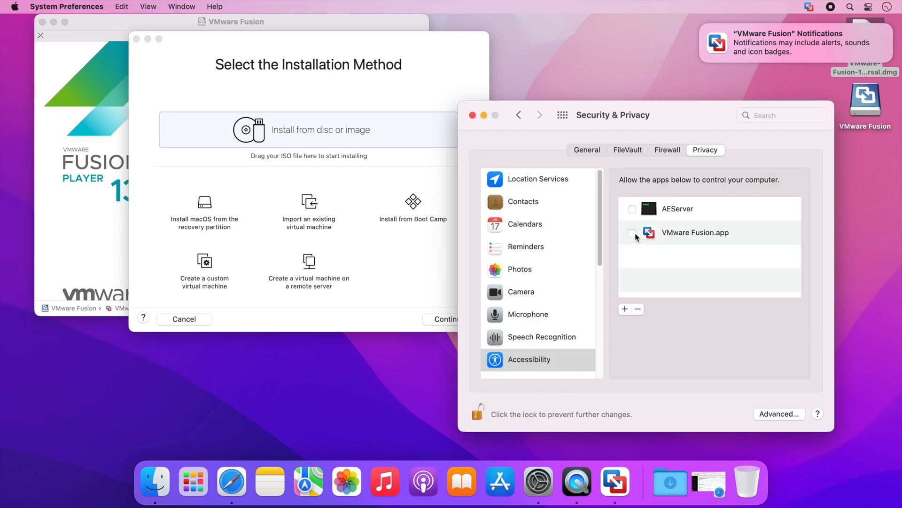
{"action": "left_click", "coordinate": [632, 232]}
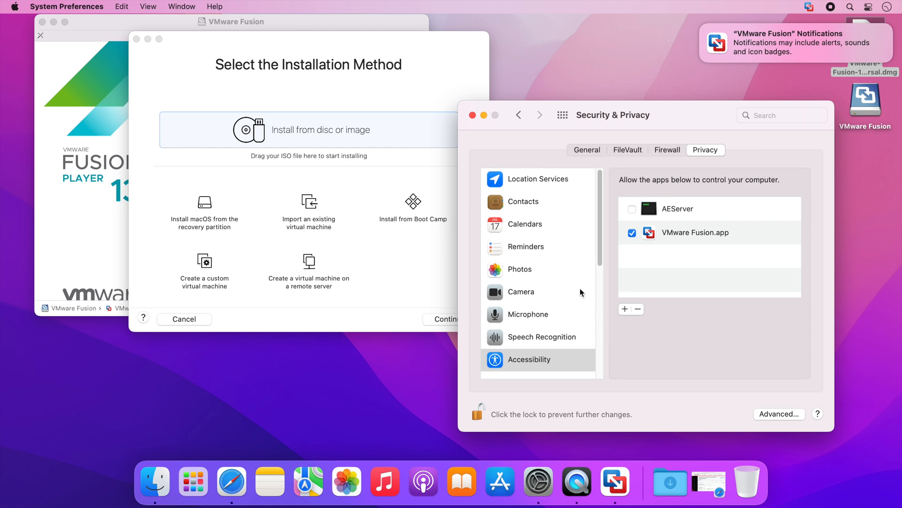
{"action": "left_click", "coordinate": [478, 414]}
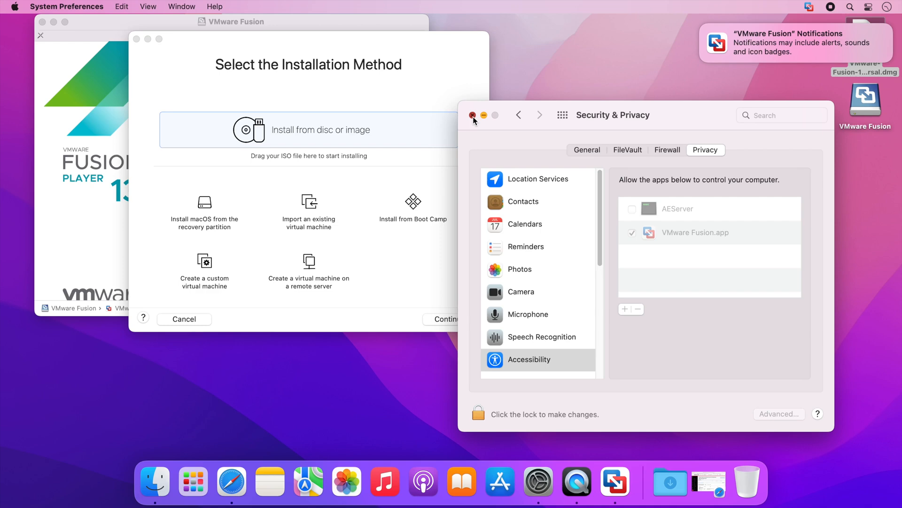
{"action": "left_click", "coordinate": [473, 115]}
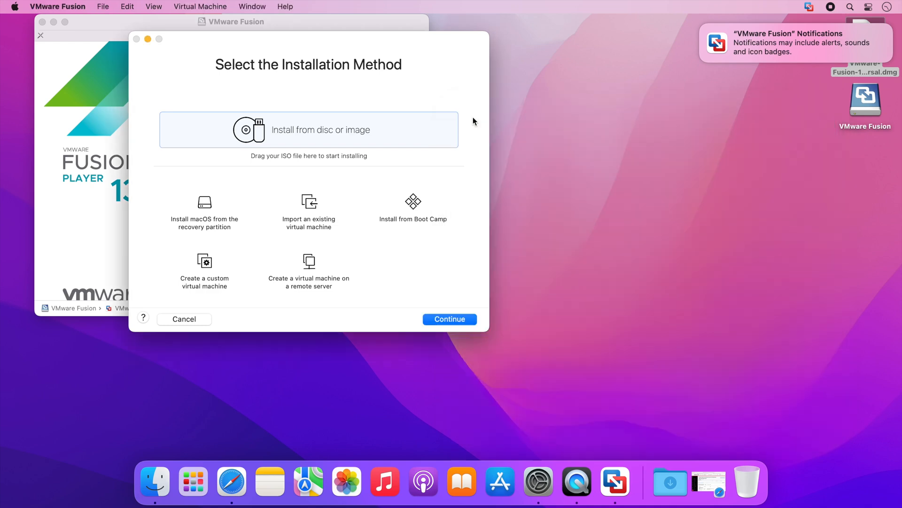
{"action": "mouse_move", "coordinate": [375, 235]}
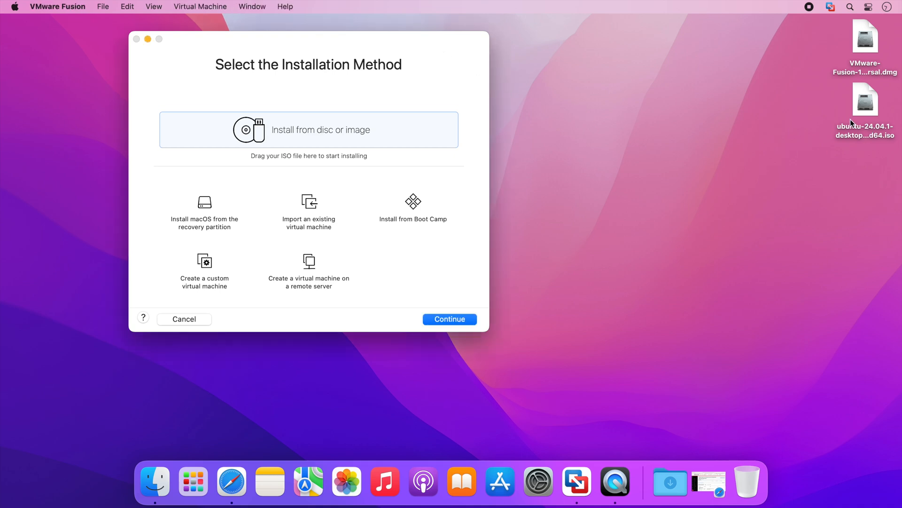
Step: Create a VM from the Ubuntu 24.04.1 ISO with Easy Install off and Legacy BIOS firmware
{"action": "left_click_drag", "start_coordinate": [865, 99], "coordinate": [633, 144]}
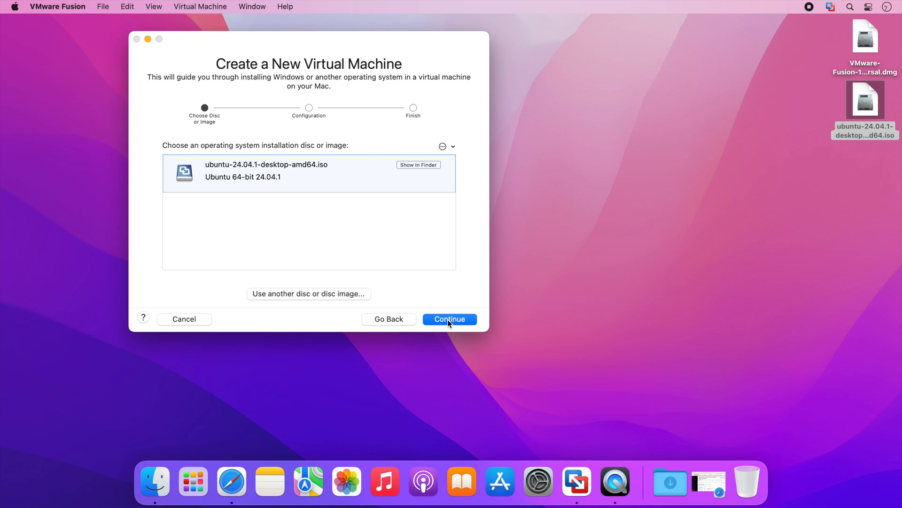
{"action": "left_click", "coordinate": [449, 319]}
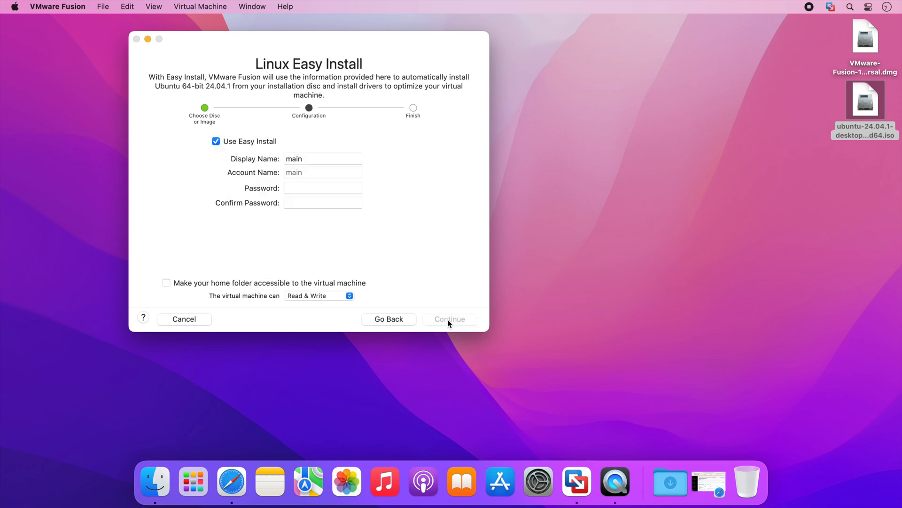
{"action": "mouse_move", "coordinate": [266, 181]}
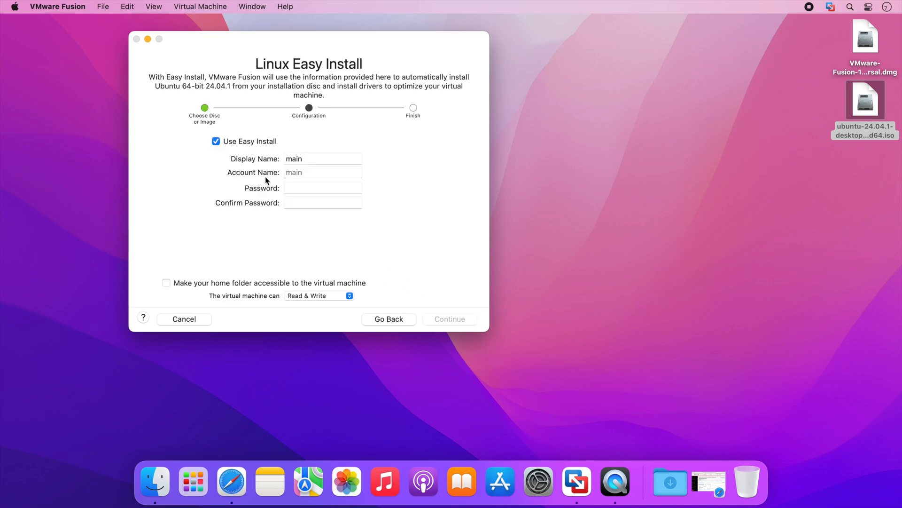
{"action": "left_click", "coordinate": [217, 141]}
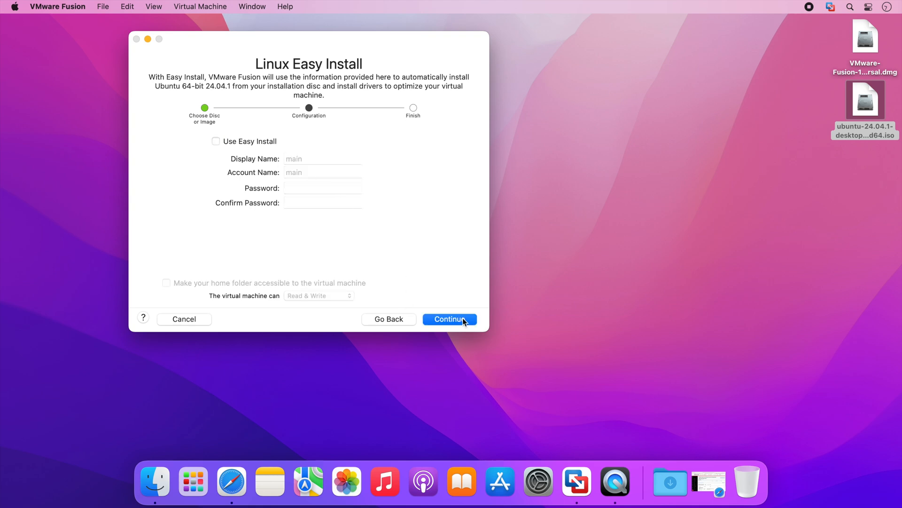
{"action": "left_click", "coordinate": [450, 319]}
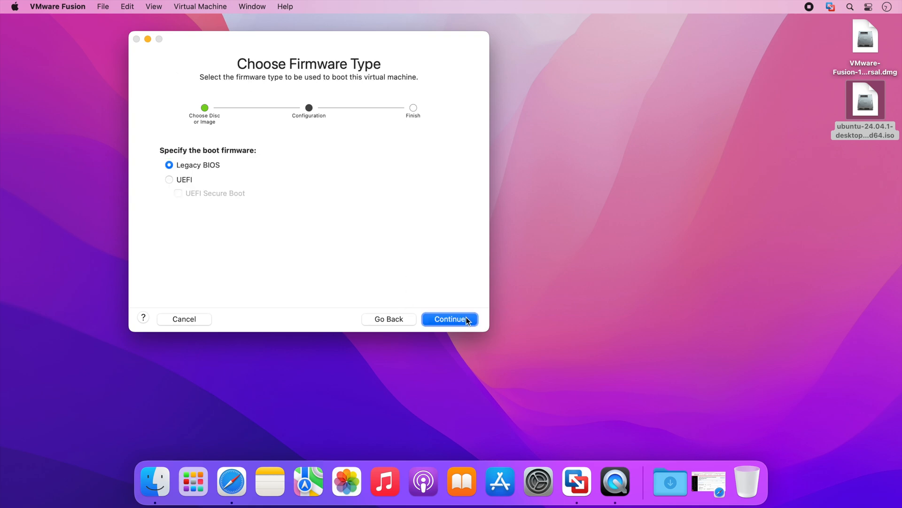
{"action": "left_click", "coordinate": [449, 318]}
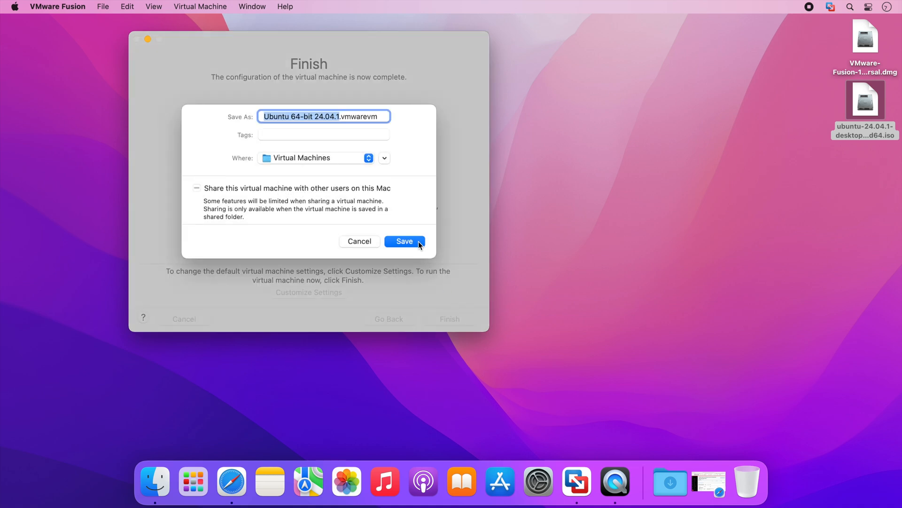
Step: Save the Ubuntu VM, silence the mitigations notice permanently, and power the VM on
{"action": "left_click", "coordinate": [405, 242]}
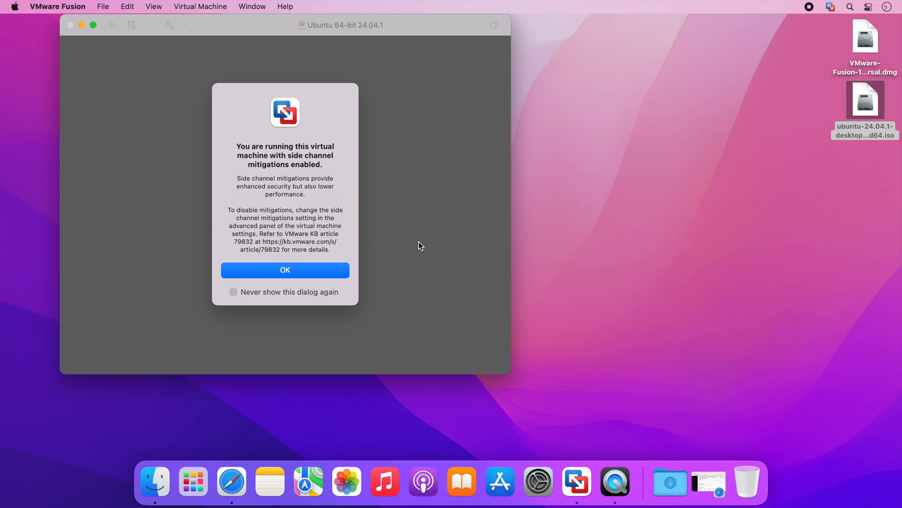
{"action": "left_click", "coordinate": [233, 292]}
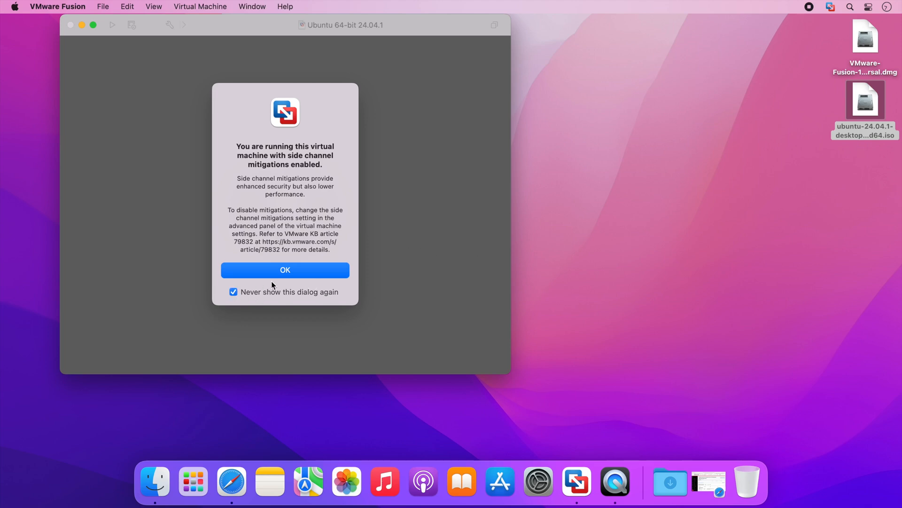
{"action": "left_click", "coordinate": [284, 270]}
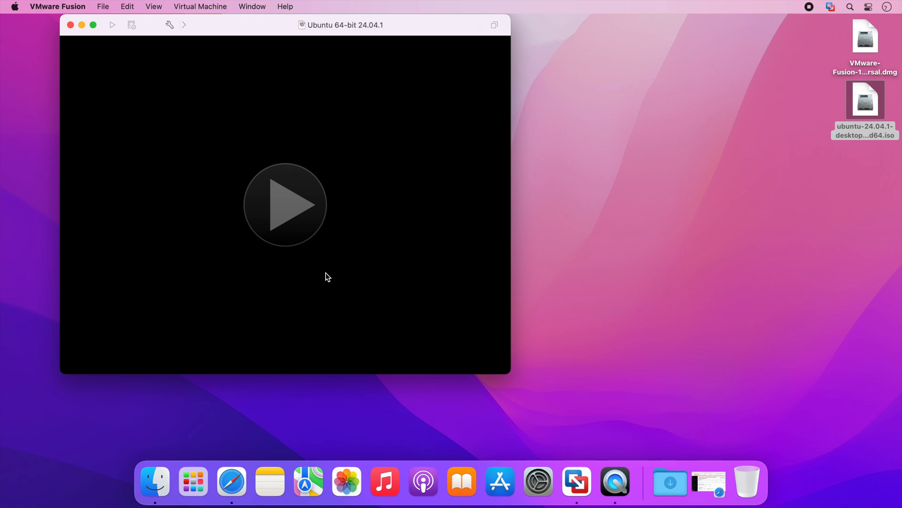
{"action": "left_click", "coordinate": [284, 204]}
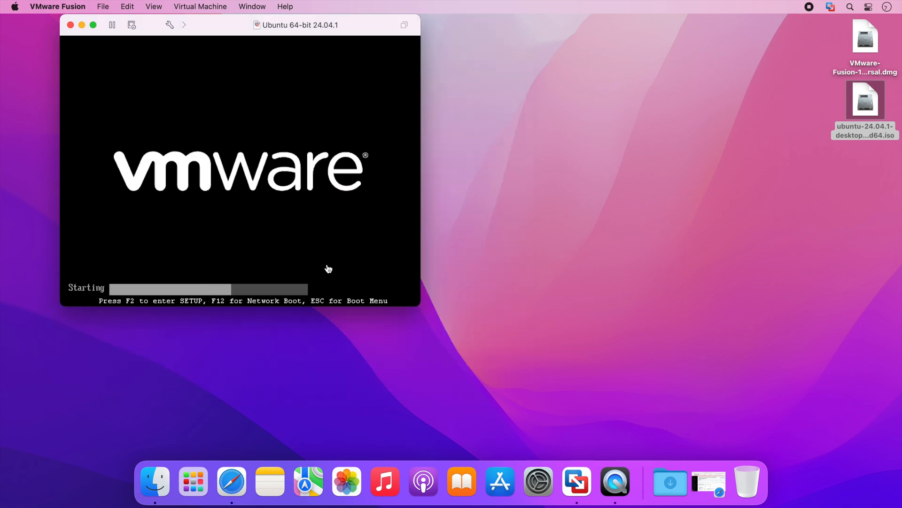